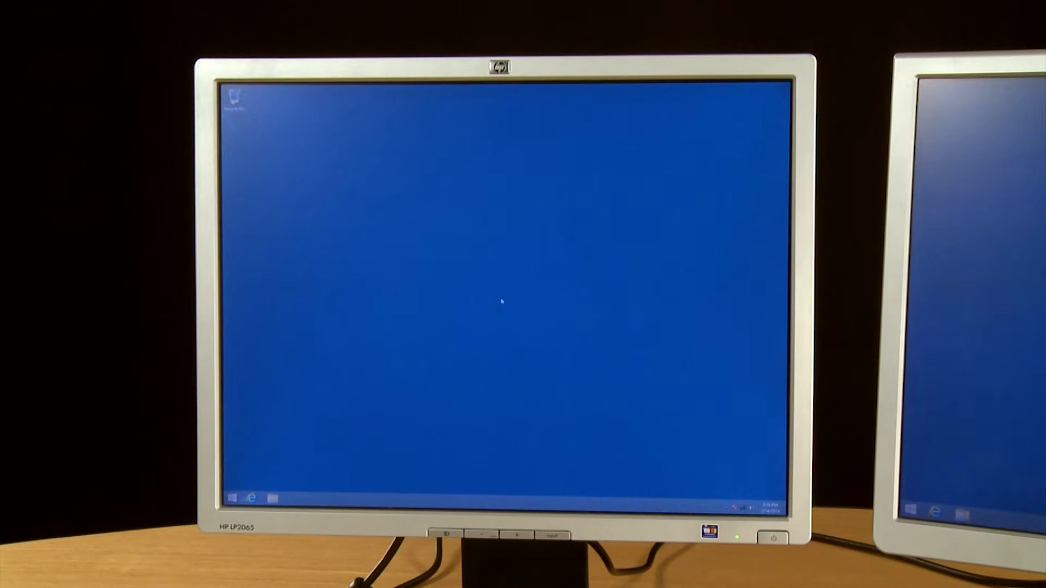
# - Open the HP LP2065 OSD main menu and move to Video Input Control
pyautogui.click(446, 546)
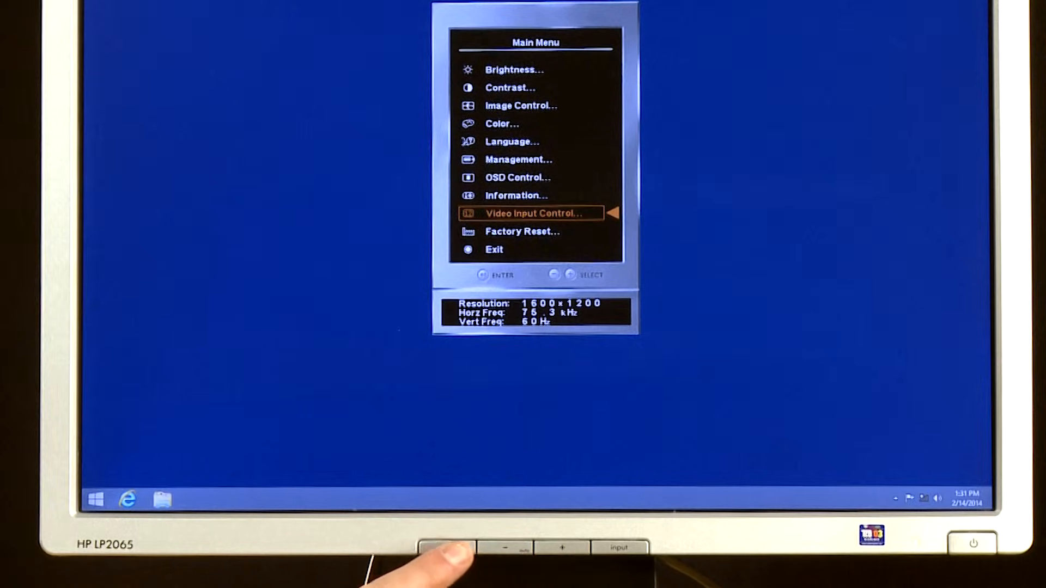
pyautogui.click(445, 547)
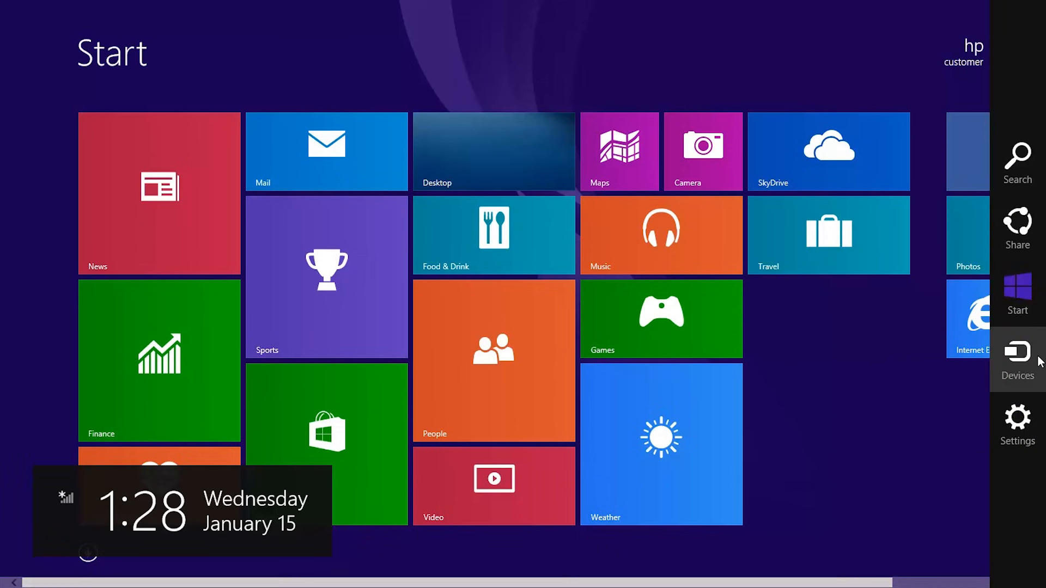
# - Choose Extend from Devices > Project to span the desktop onto the second monitor
pyautogui.click(1016, 360)
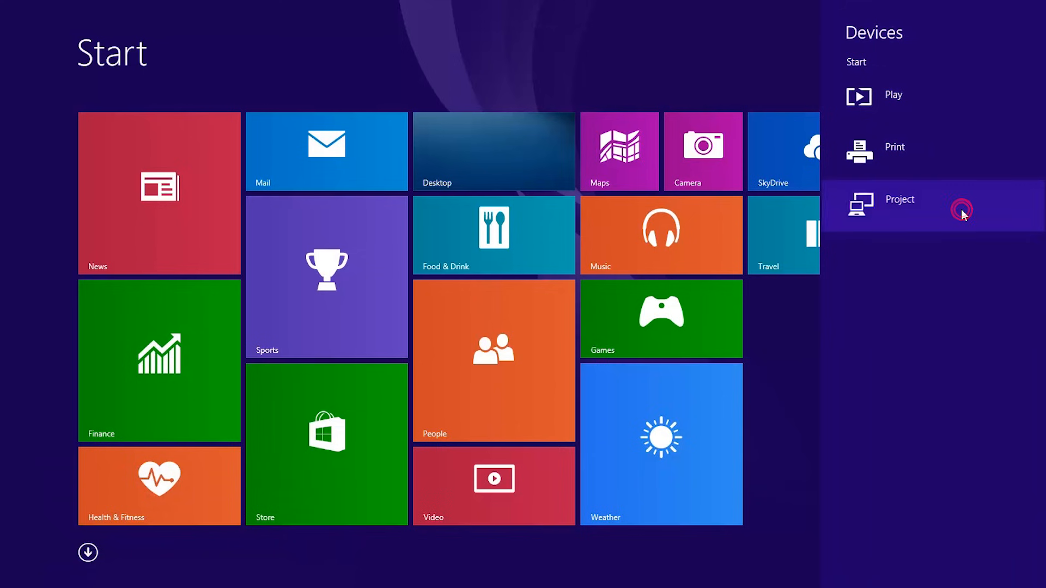
pyautogui.click(900, 204)
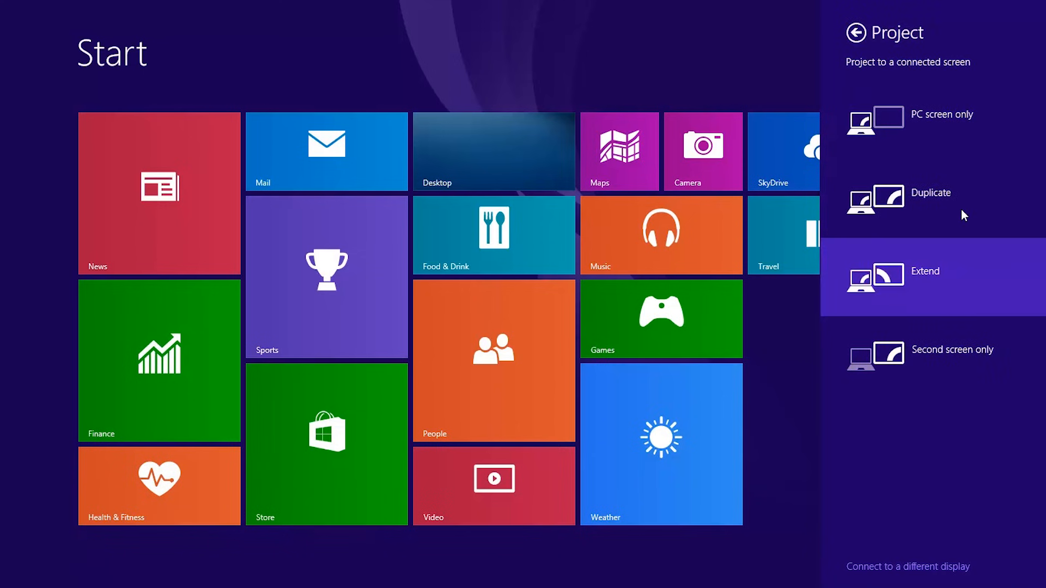
pyautogui.moveTo(975, 277)
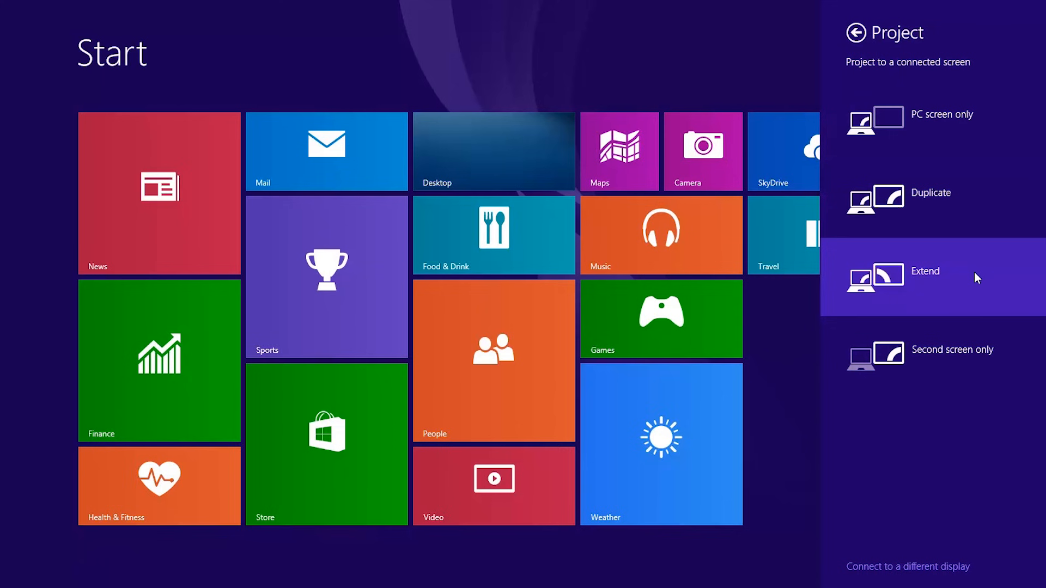
pyautogui.click(926, 271)
pyautogui.write('display')
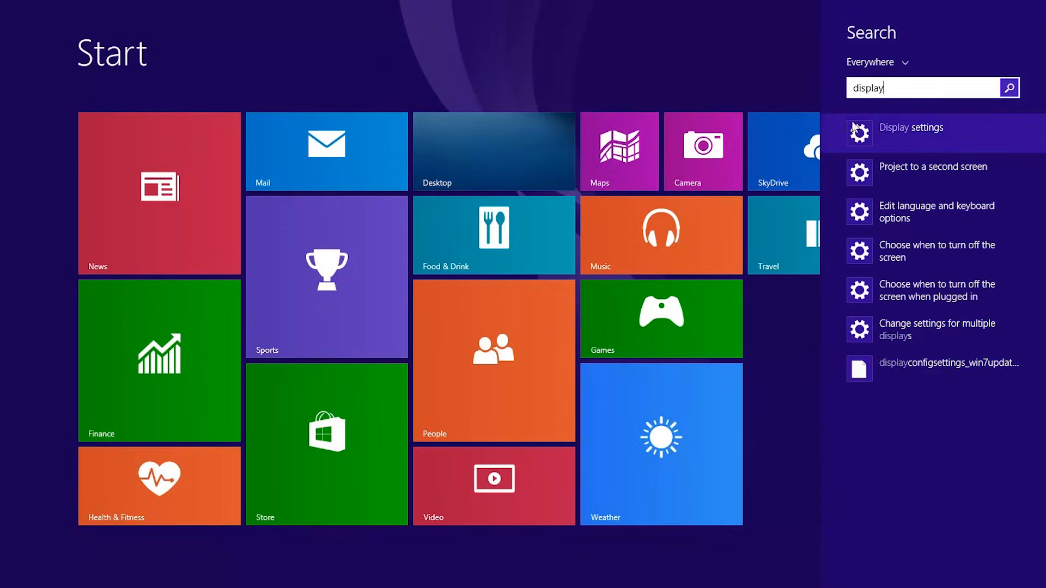
# - Open Display settings from the 'display' search results
pyautogui.click(911, 127)
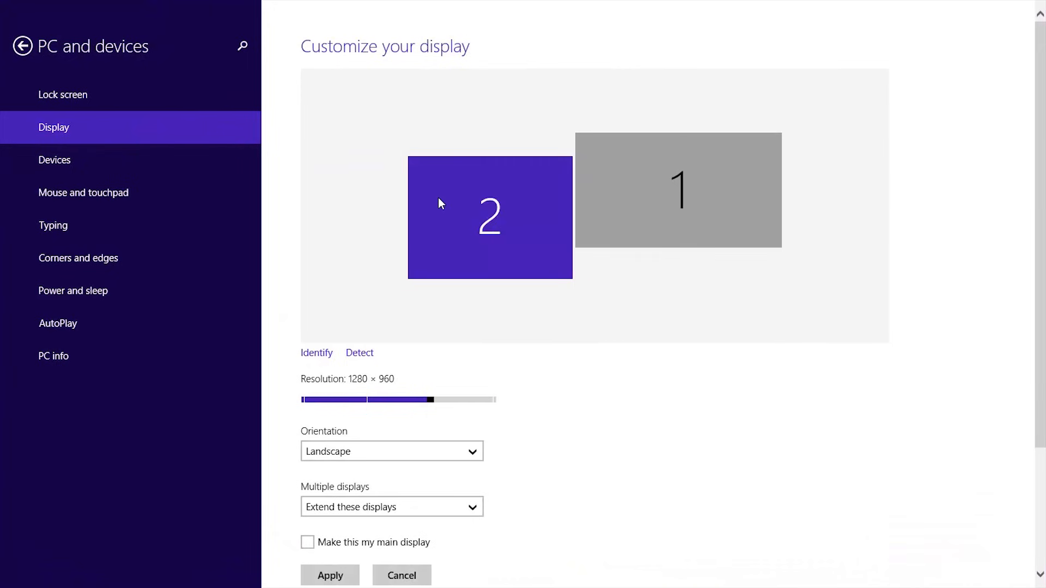
pyautogui.moveTo(440, 212)
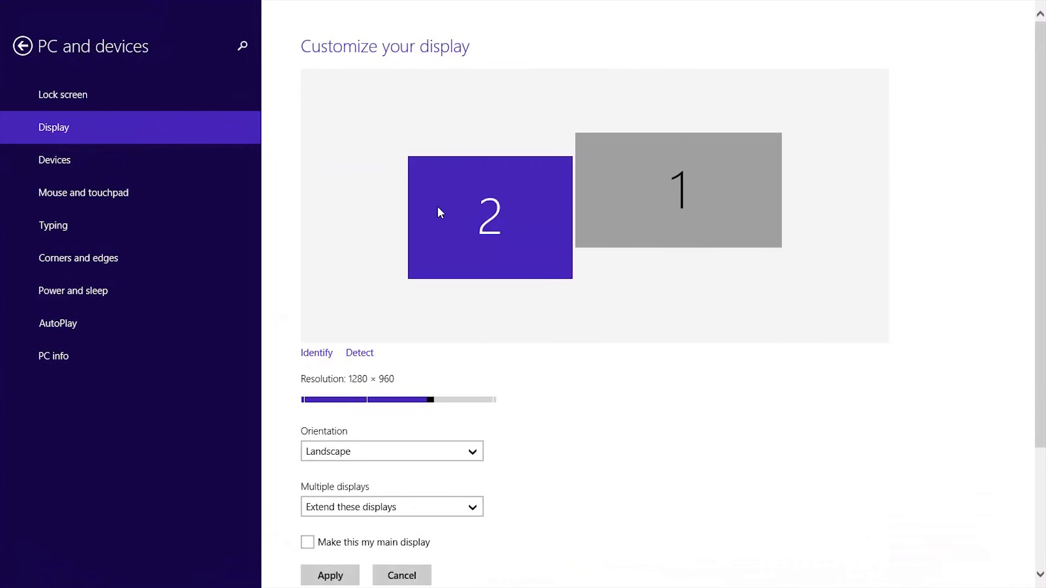
# - Set display 2 to 1280 × 1024, apply, and keep the changes
pyautogui.click(424, 400)
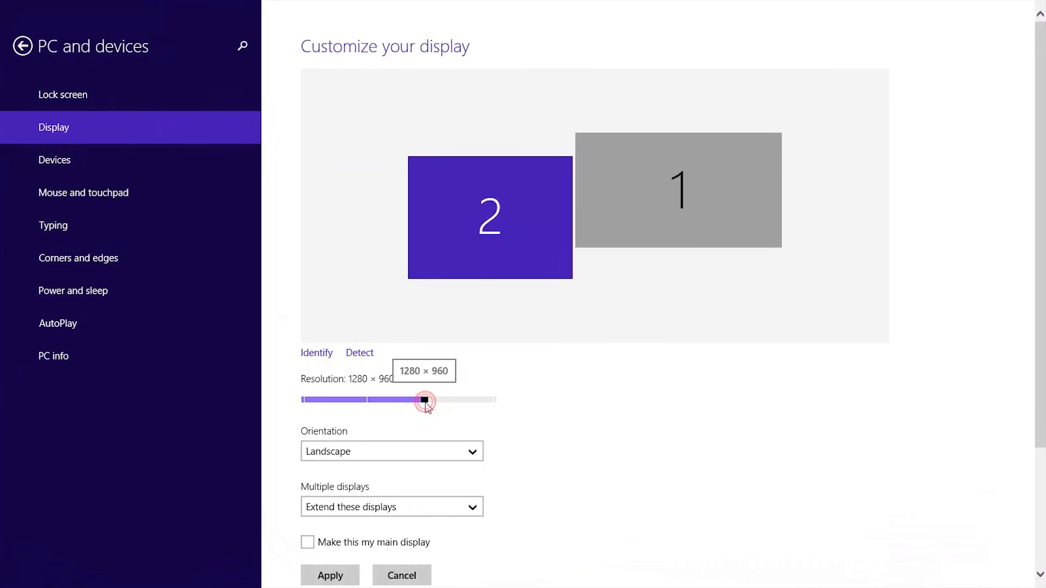
pyautogui.moveTo(425, 401); pyautogui.dragTo(495, 401)
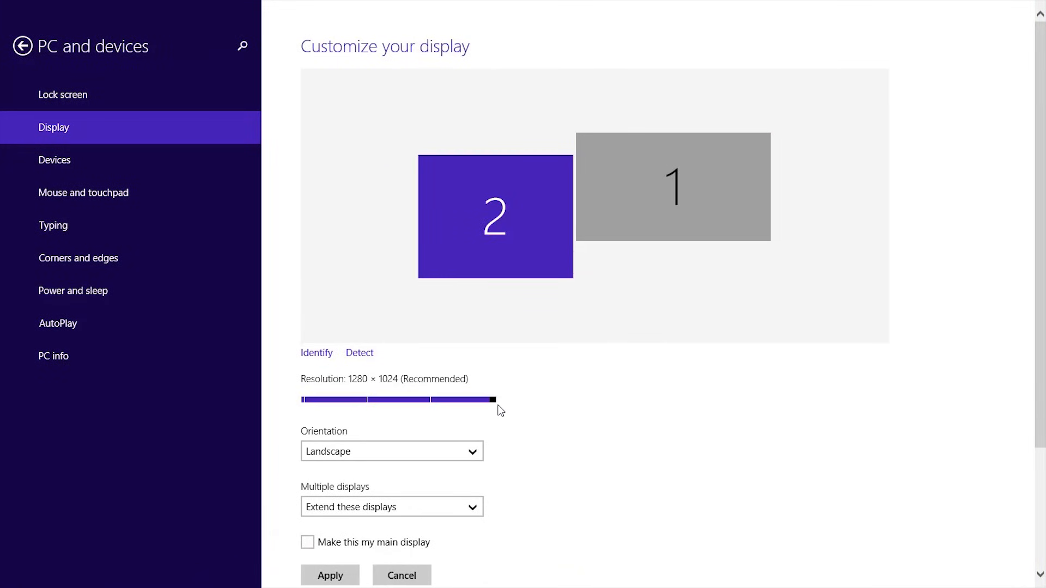
pyautogui.click(330, 576)
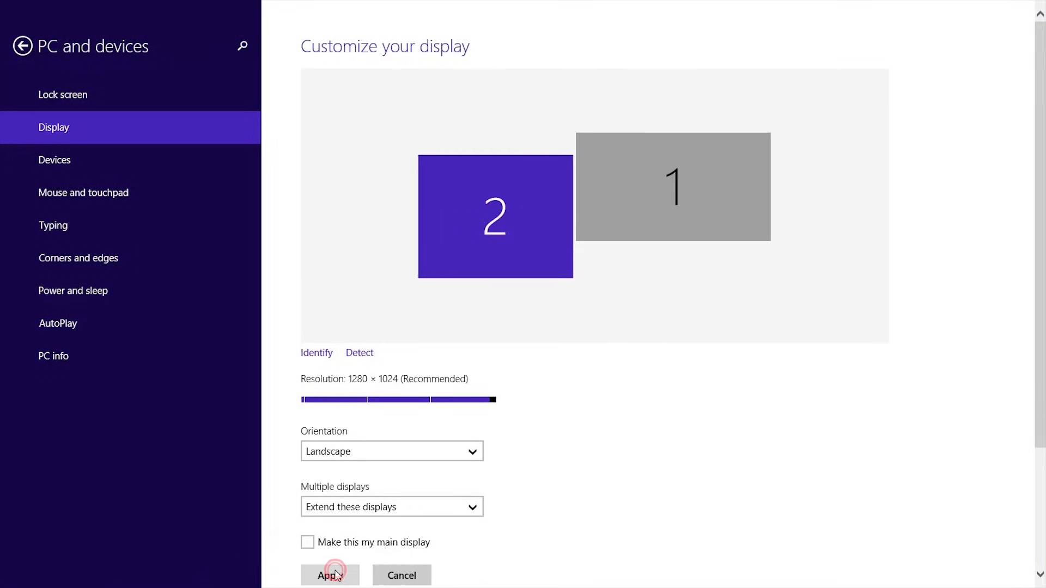
pyautogui.click(329, 575)
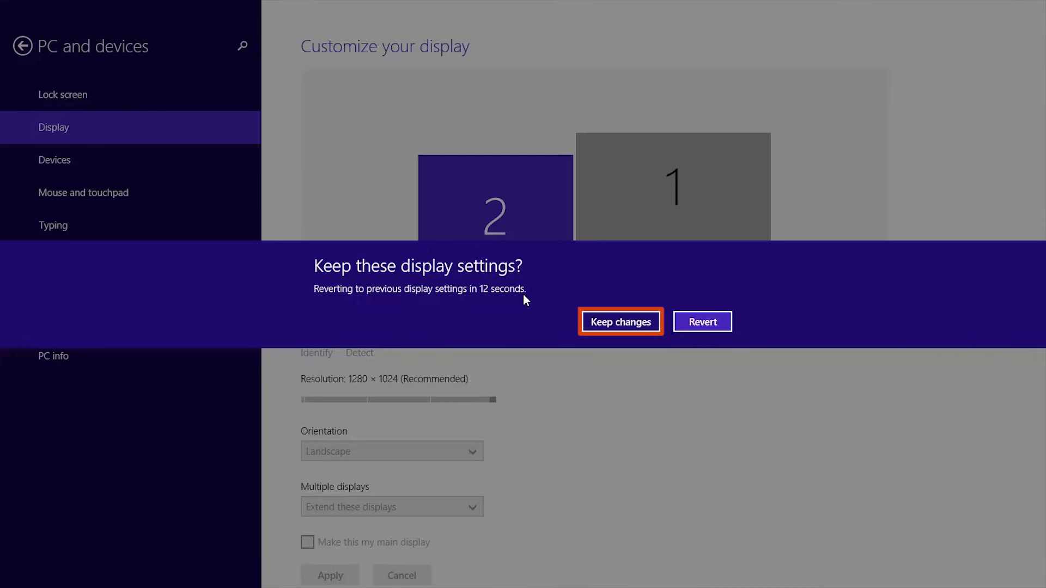
pyautogui.click(619, 321)
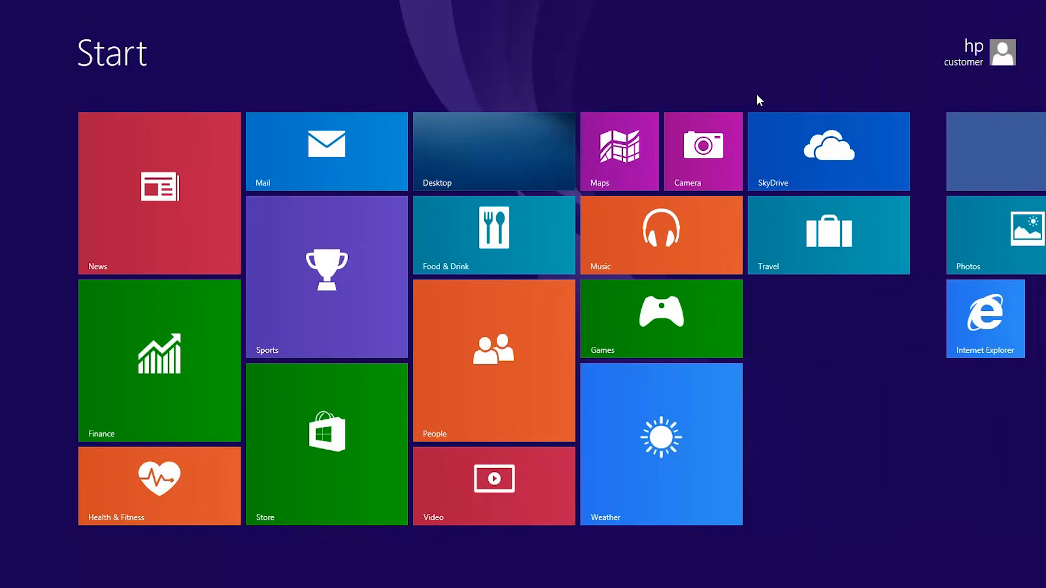
# - Search 'background' and open Change desktop background
pyautogui.write('background')
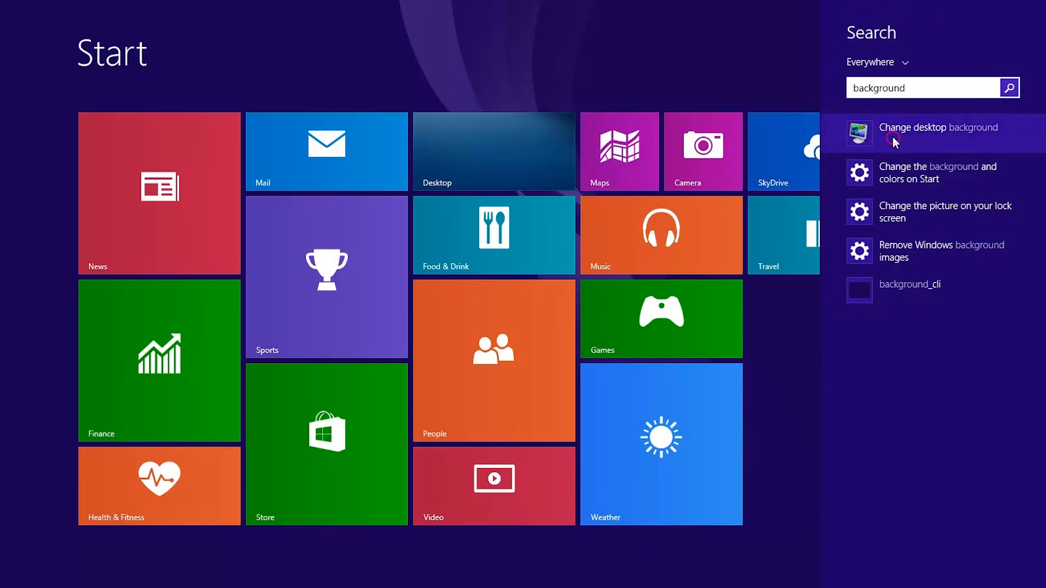
pyautogui.click(934, 127)
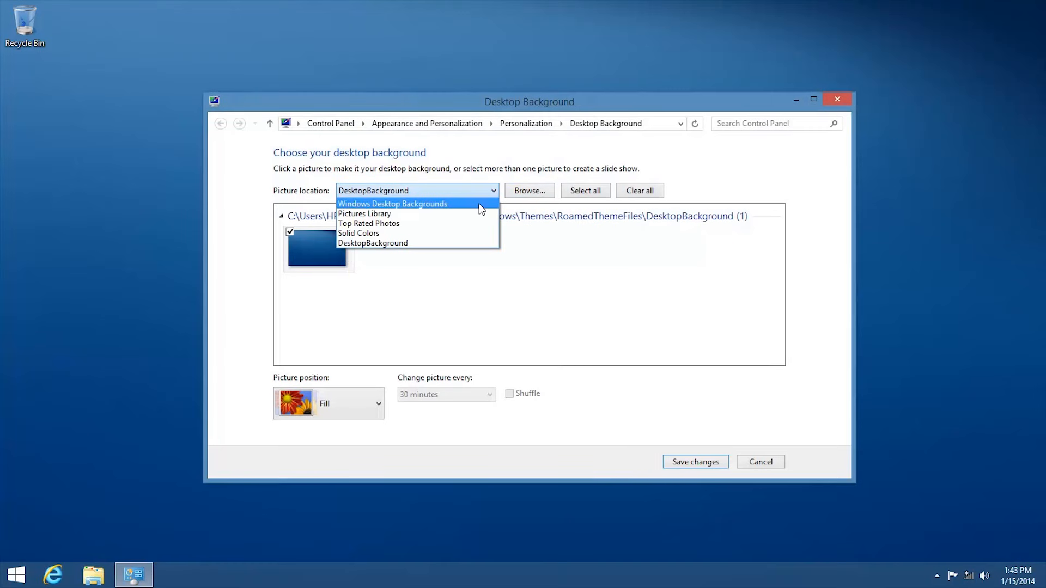
# - Pick the pale blue Windows Desktop Backgrounds picture with Span position
pyautogui.click(392, 203)
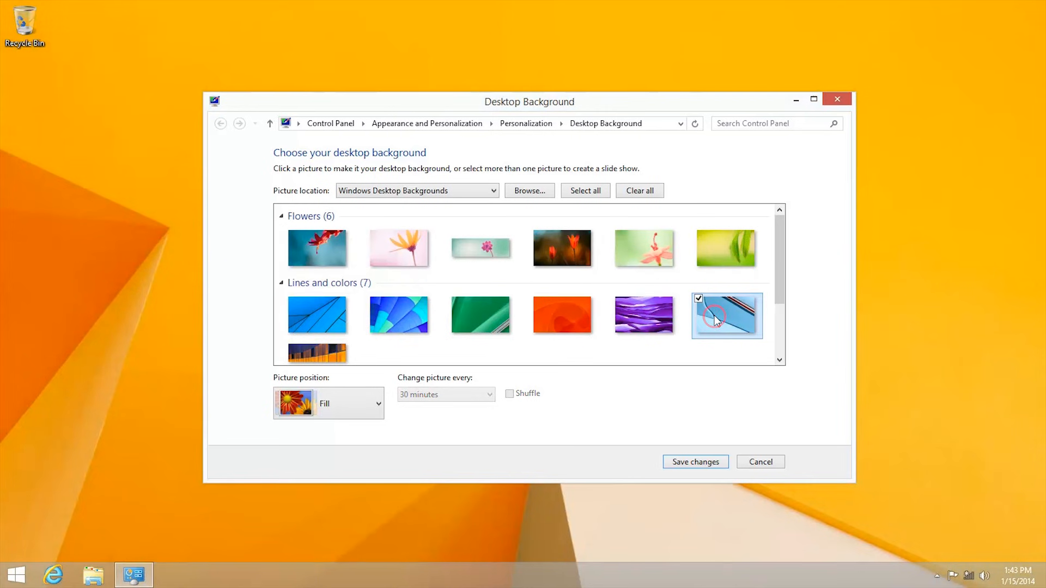
pyautogui.rightClick(725, 315)
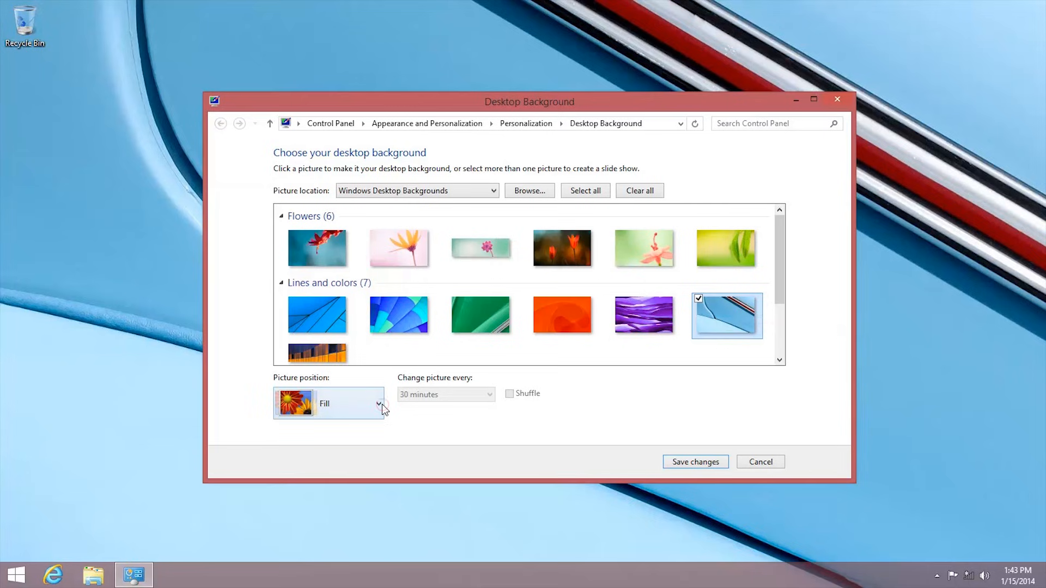
pyautogui.click(378, 403)
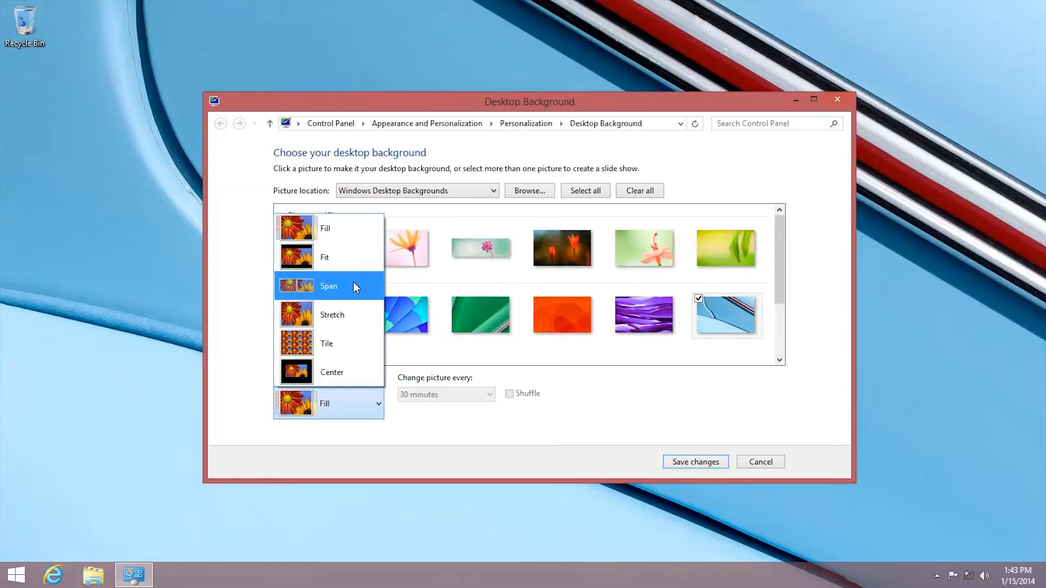
pyautogui.click(328, 286)
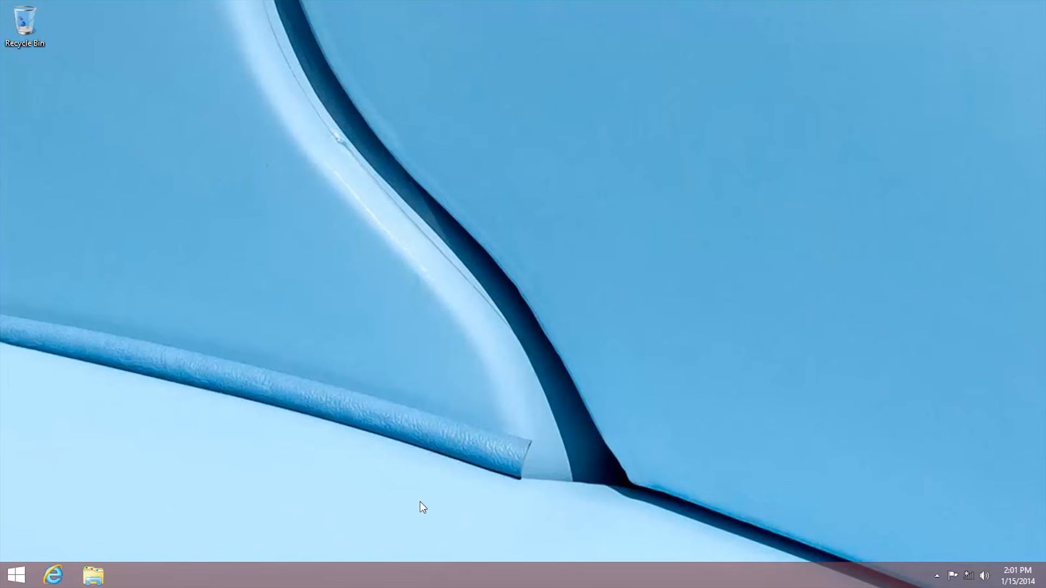
# - Enable 'Show taskbar on all displays' in Taskbar Properties and confirm
pyautogui.rightClick(468, 568)
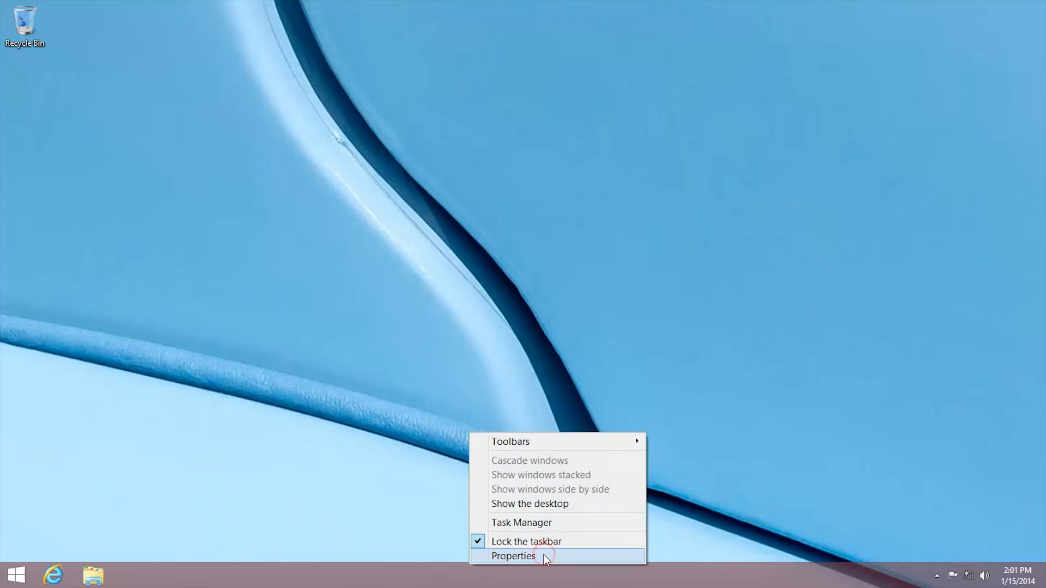
pyautogui.click(513, 556)
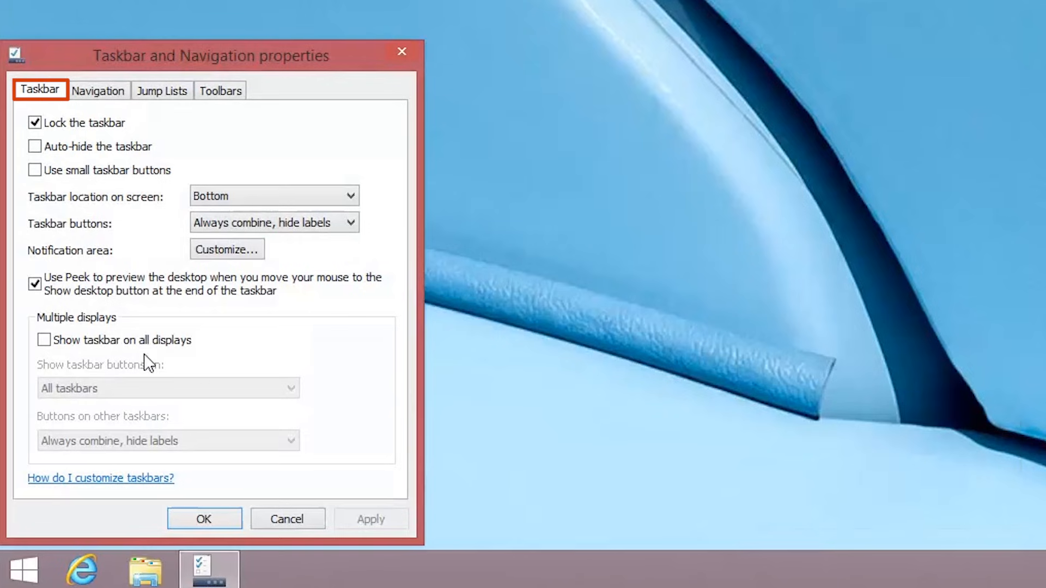
pyautogui.click(44, 340)
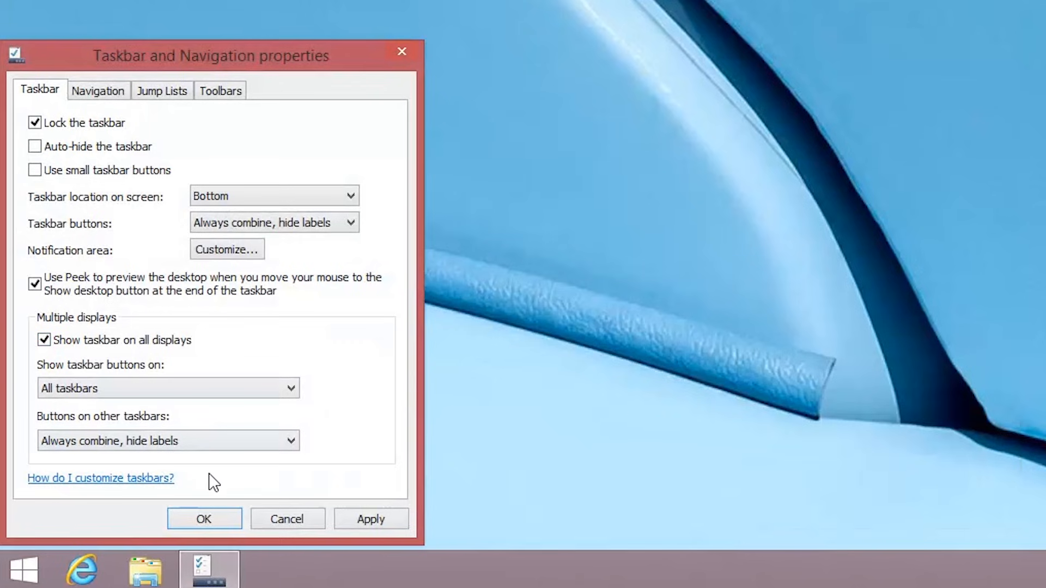
pyautogui.click(203, 519)
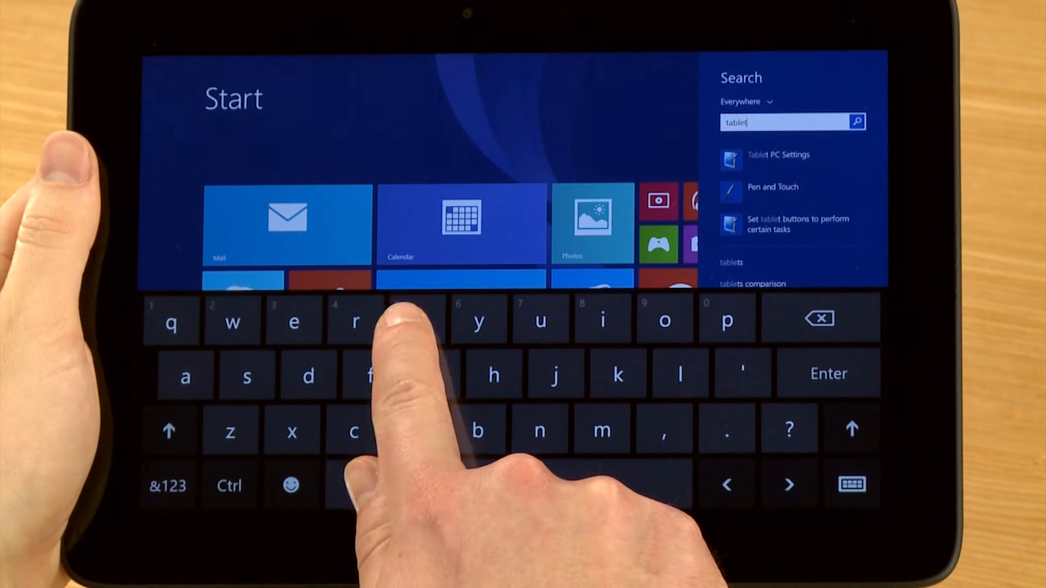
# - Open Tablet PC Settings from the 'tablet' search results
pyautogui.click(778, 154)
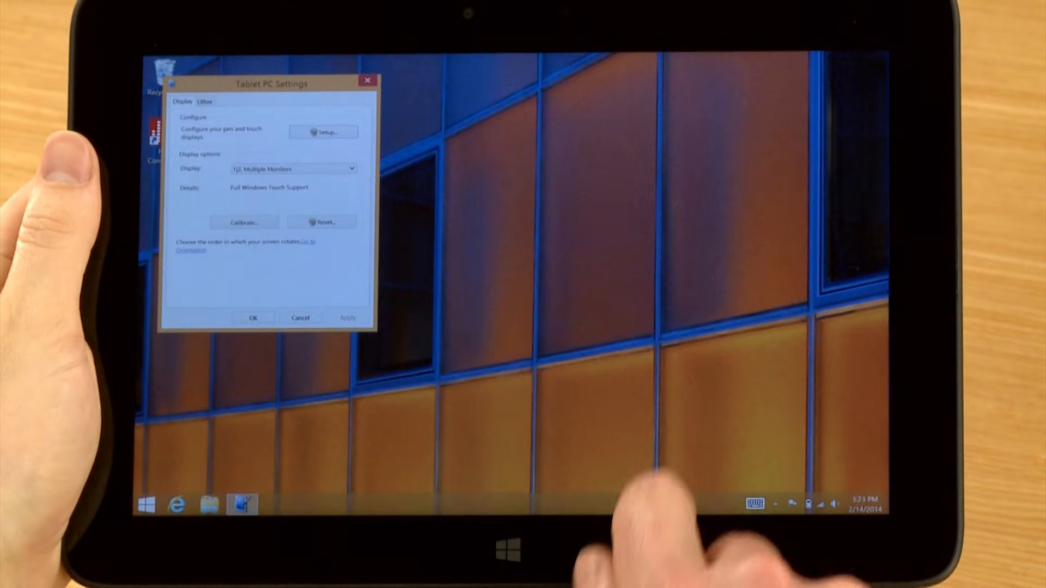